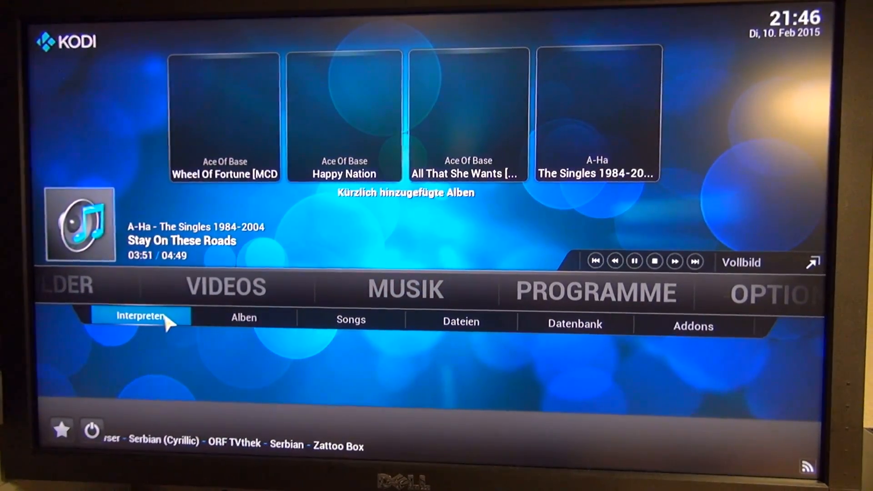
left_click(241, 324)
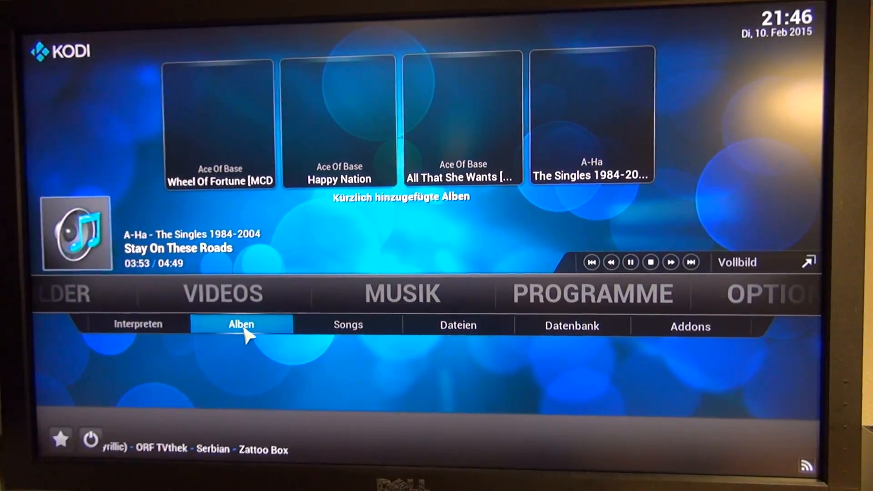
left_click(452, 325)
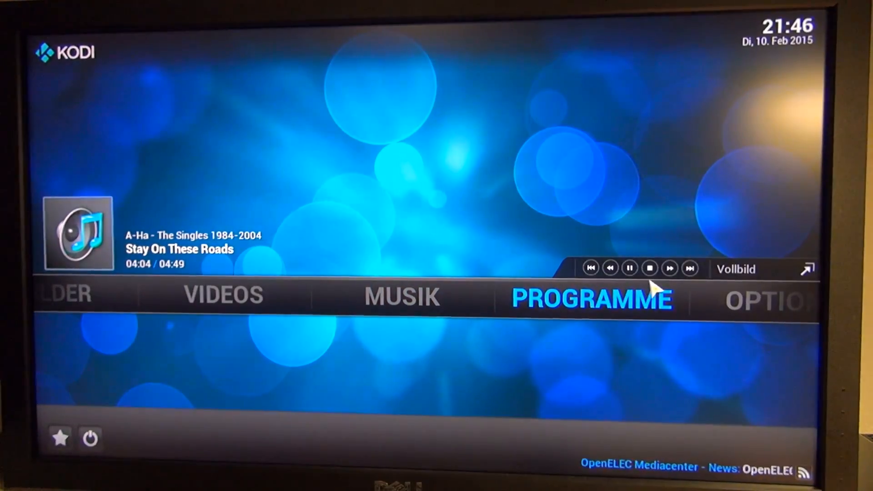
left_click(402, 294)
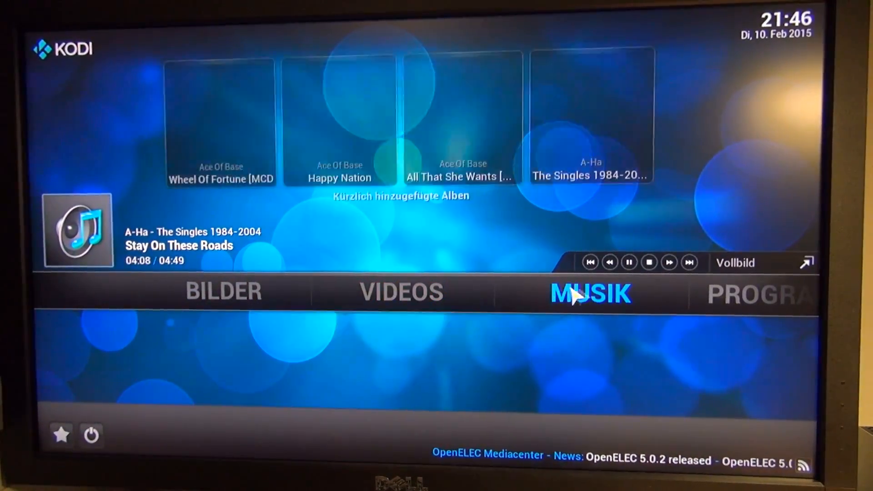
left_click(590, 293)
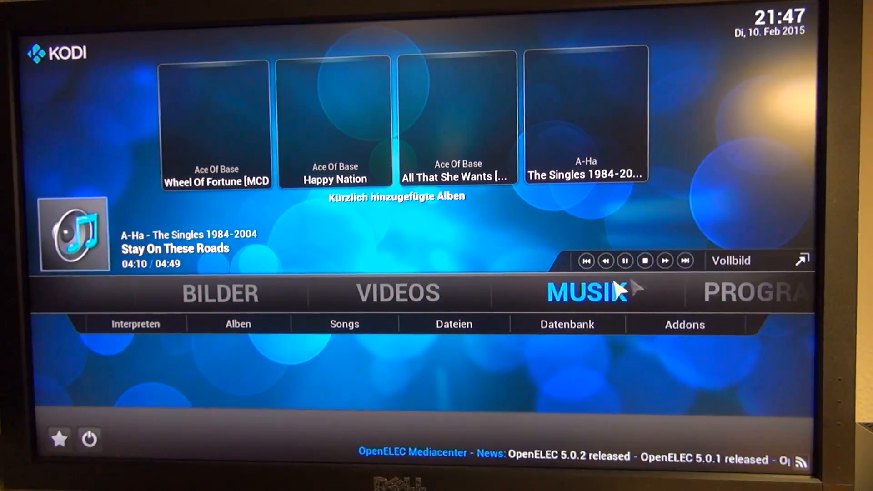